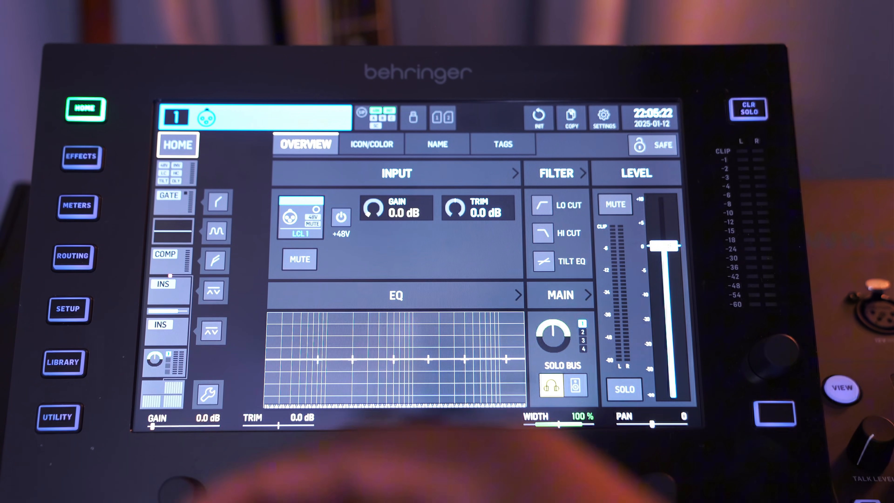
- Bring up the console's SETUP general page
{"action": "left_click", "coordinate": [68, 308]}
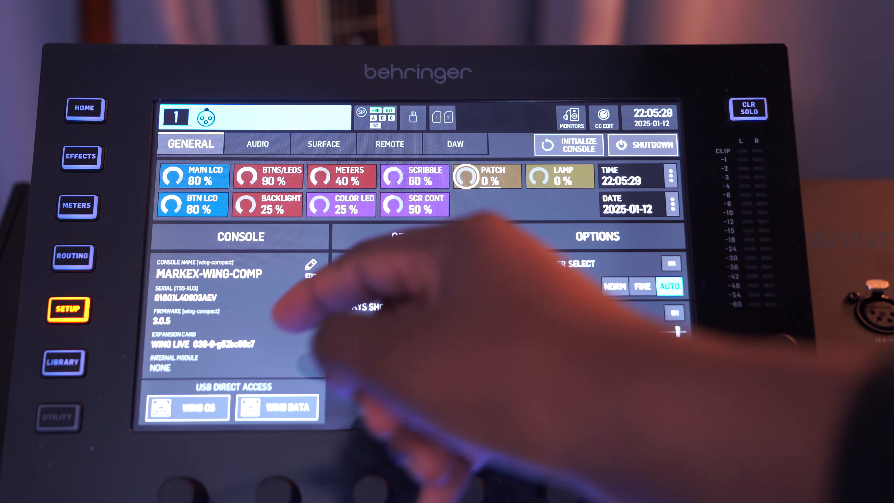
- Set the console's audio clock rate to 48K on the SETUP audio page
{"action": "left_click", "coordinate": [256, 144]}
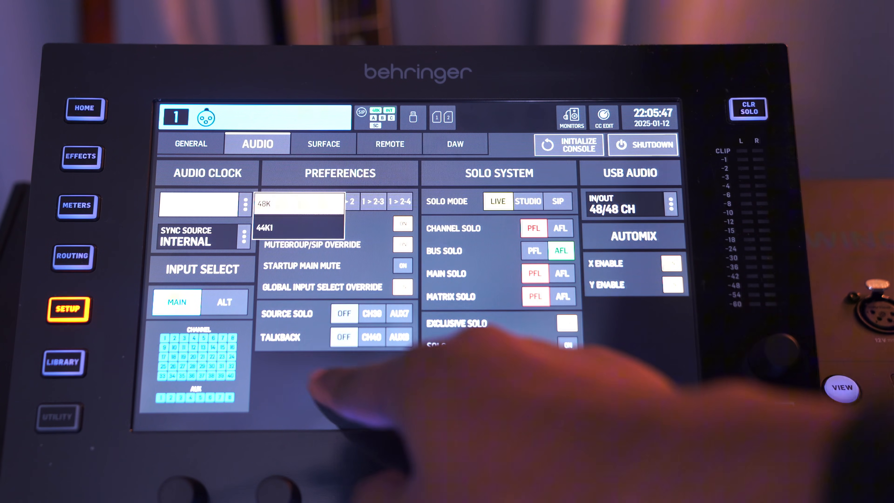
{"action": "left_click", "coordinate": [265, 203]}
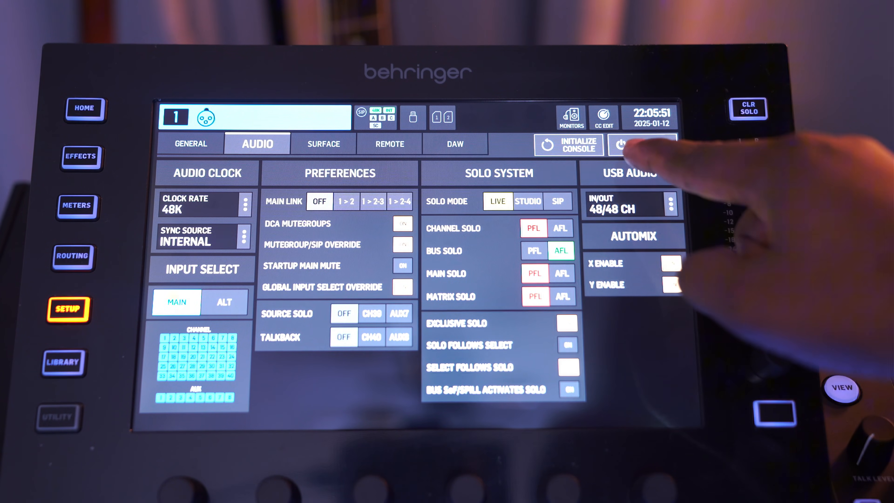
{"action": "left_click", "coordinate": [642, 144]}
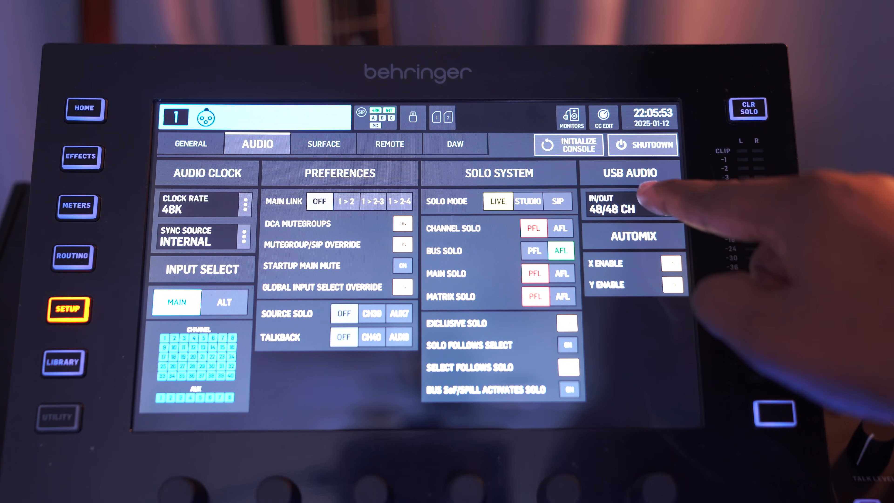
{"action": "left_click", "coordinate": [630, 206]}
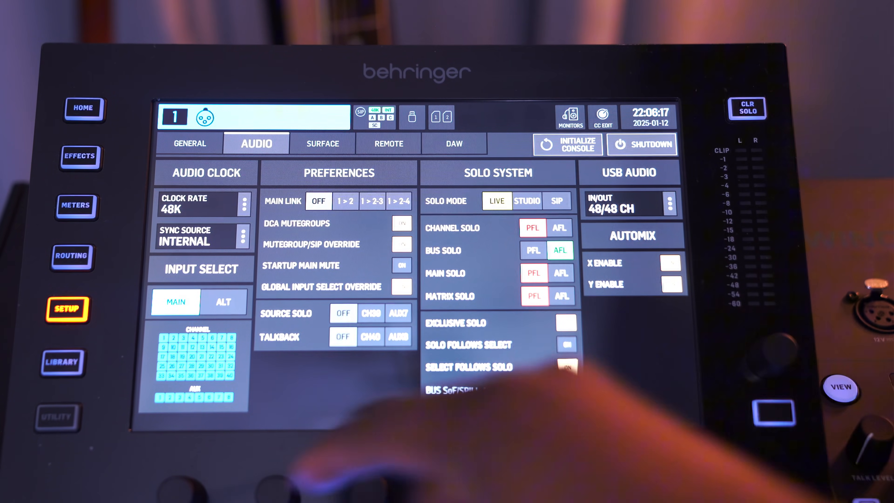
- Show USB Audio output routing with Local In as the source group
{"action": "left_click", "coordinate": [72, 256]}
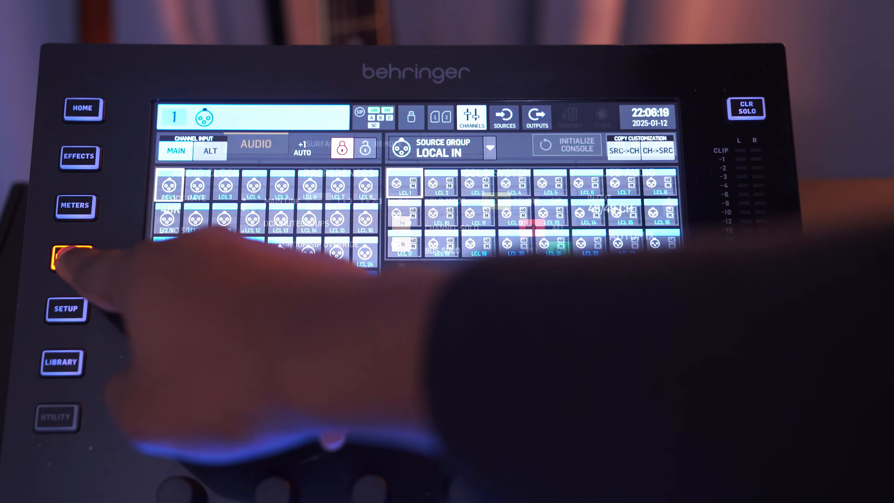
{"action": "left_click", "coordinate": [67, 255]}
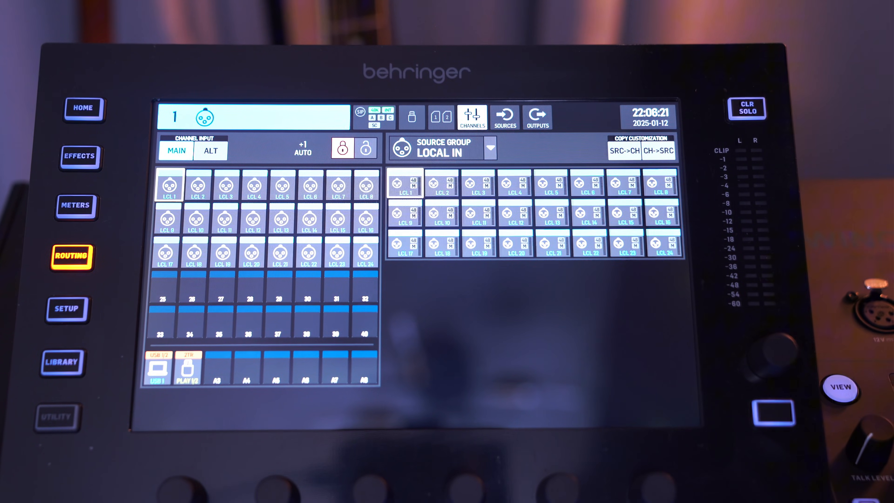
{"action": "left_click", "coordinate": [536, 116]}
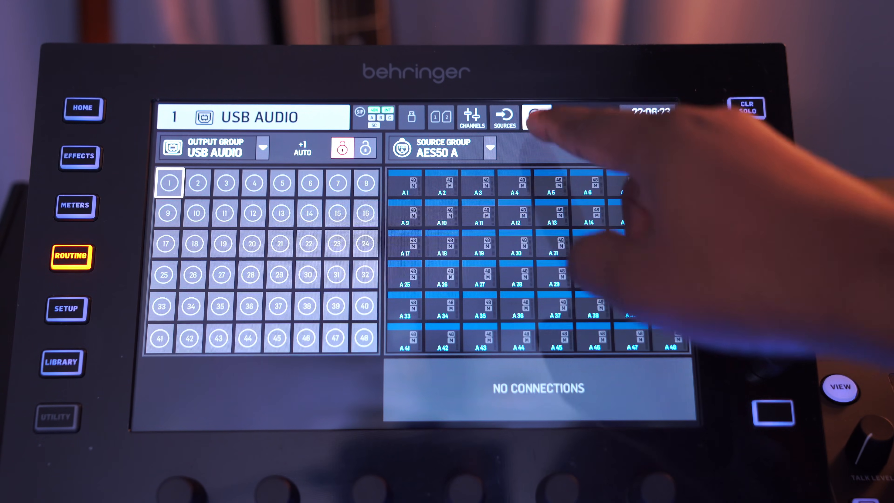
{"action": "left_click", "coordinate": [536, 117]}
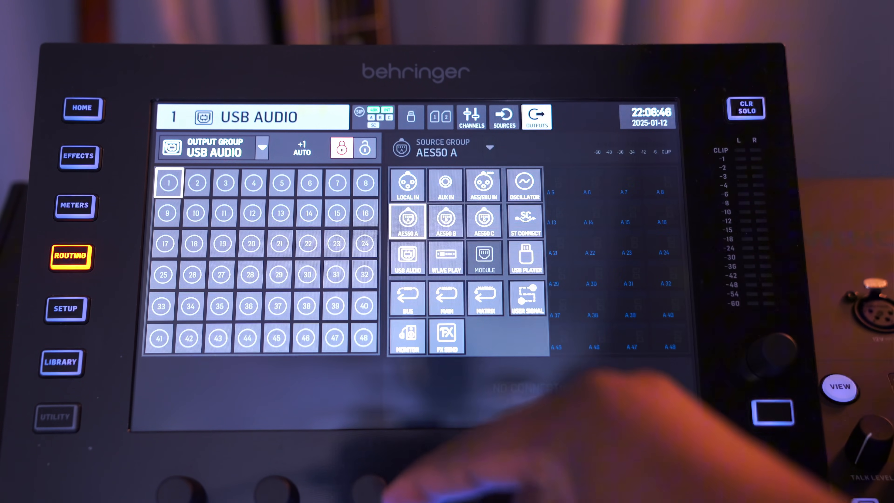
{"action": "left_click", "coordinate": [406, 183]}
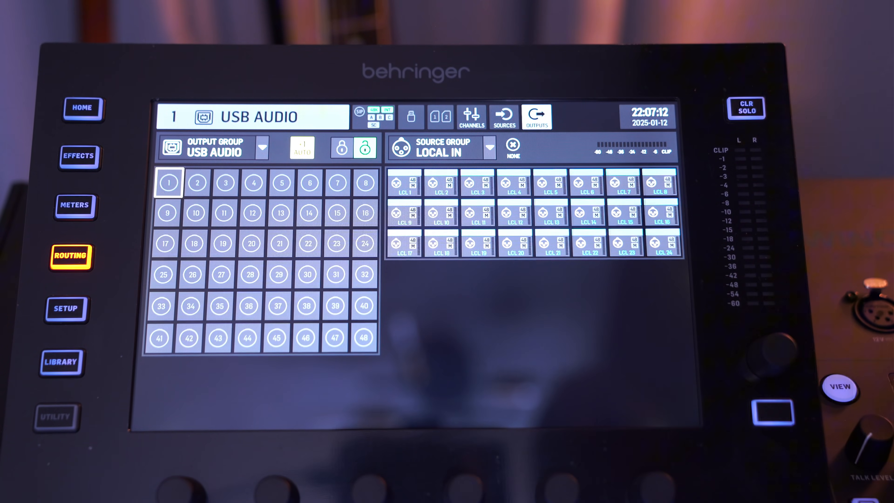
- With +1 AUTO on, route local inputs to the USB audio outputs in matching order
{"action": "left_click", "coordinate": [196, 182]}
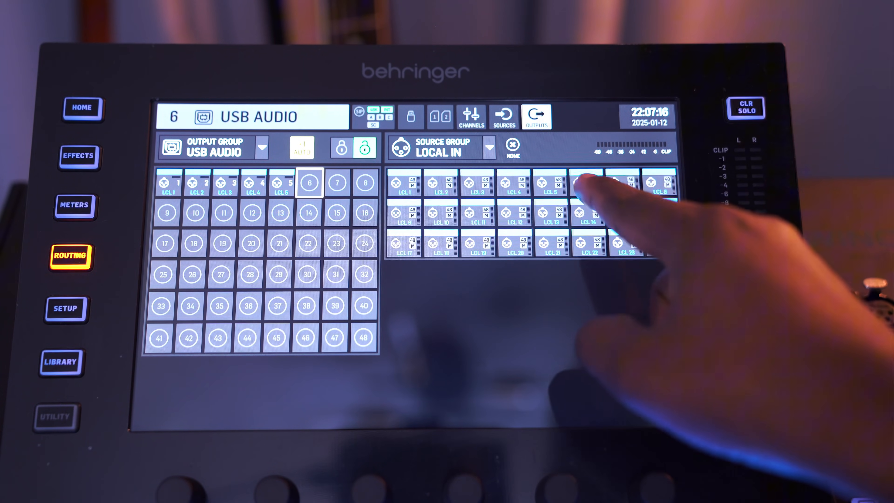
{"action": "left_click", "coordinate": [223, 243]}
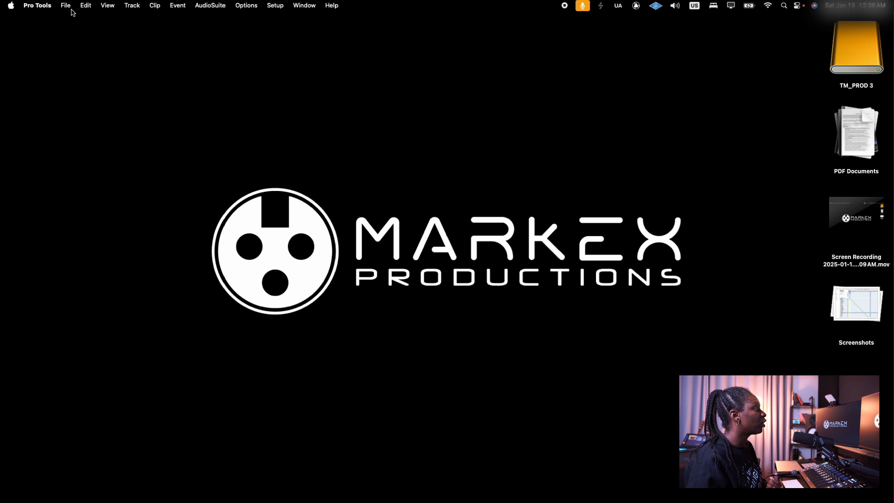
- Create a new session named ProTools_Wing from the Dashboard
{"action": "left_click", "coordinate": [65, 5]}
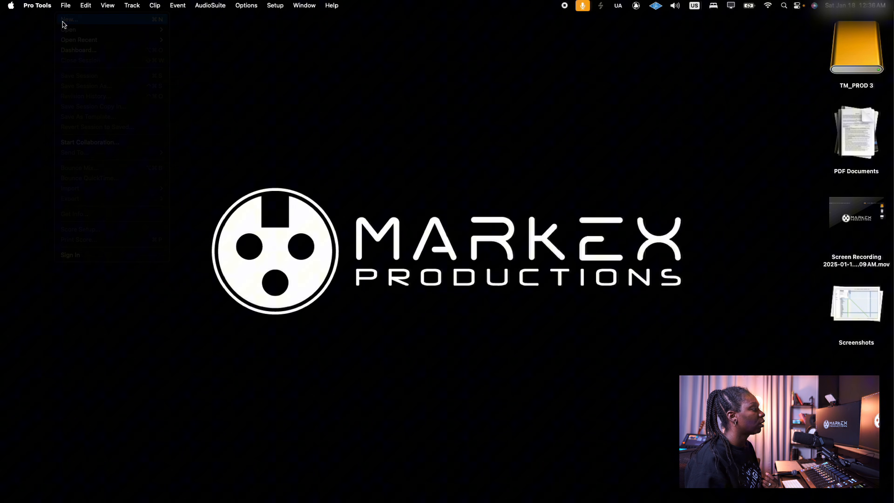
{"action": "left_click", "coordinate": [69, 19]}
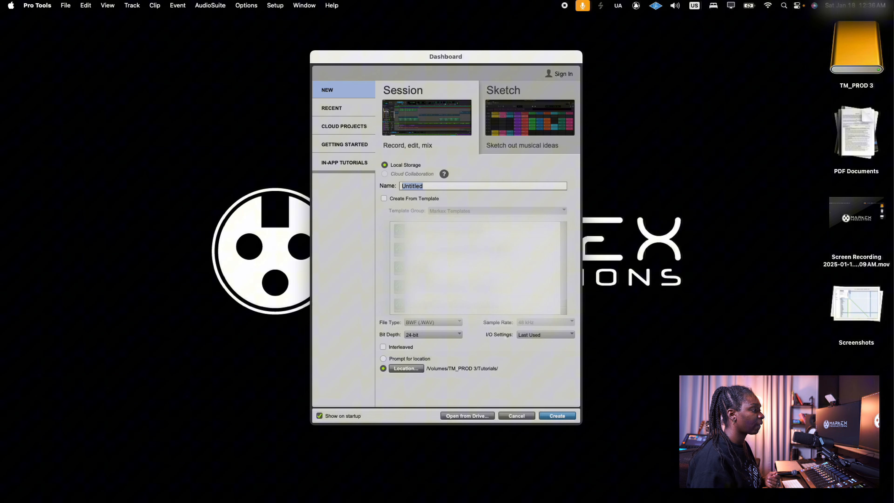
{"action": "type", "text": "P"}
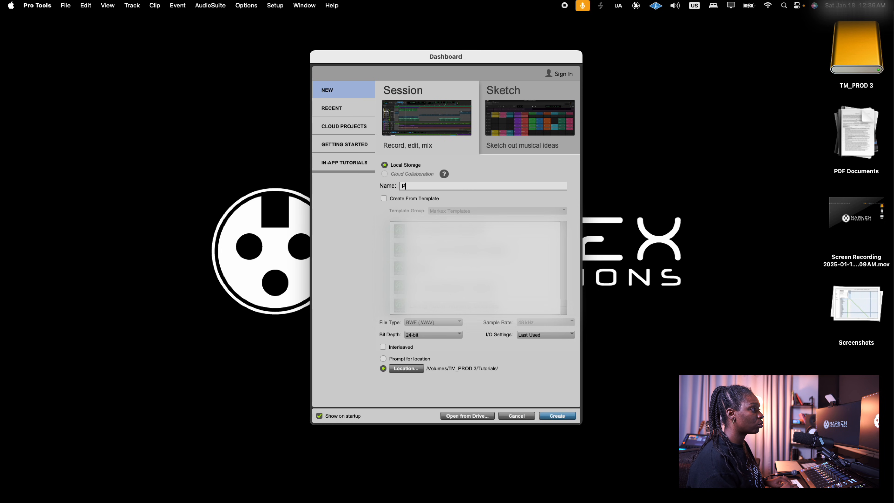
{"action": "type", "text": "ProTools"}
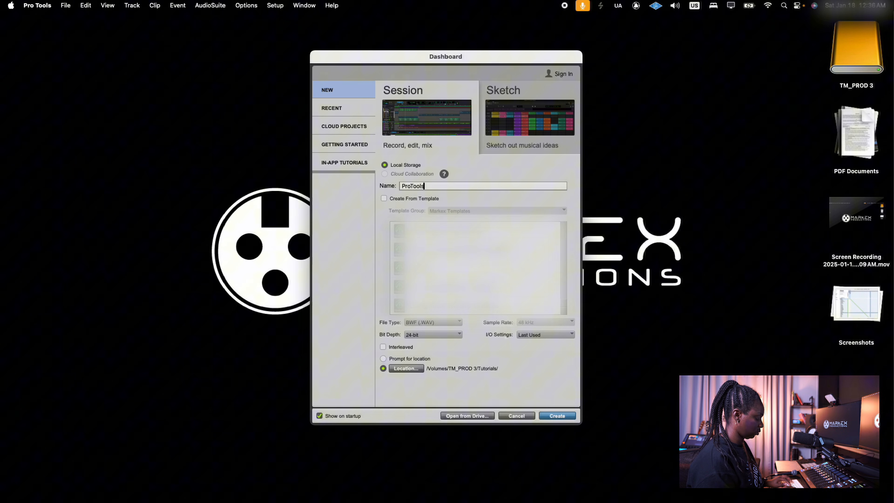
{"action": "type", "text": "_Wing"}
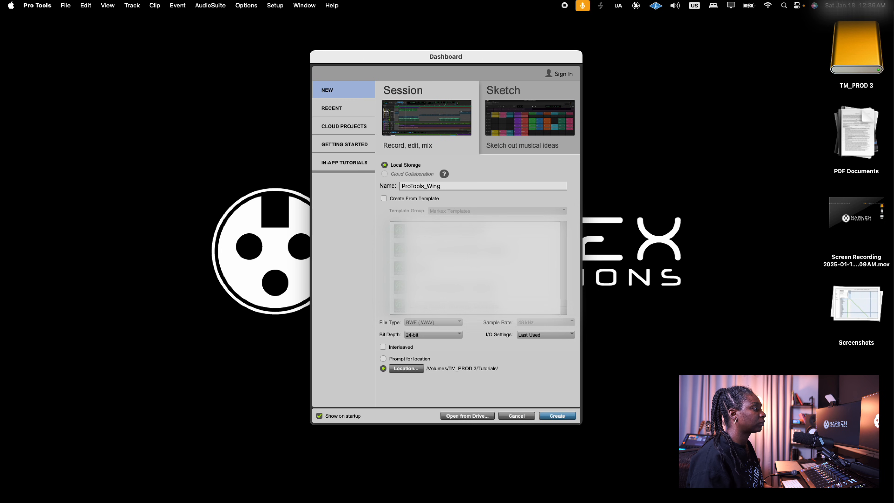
{"action": "left_click", "coordinate": [556, 416]}
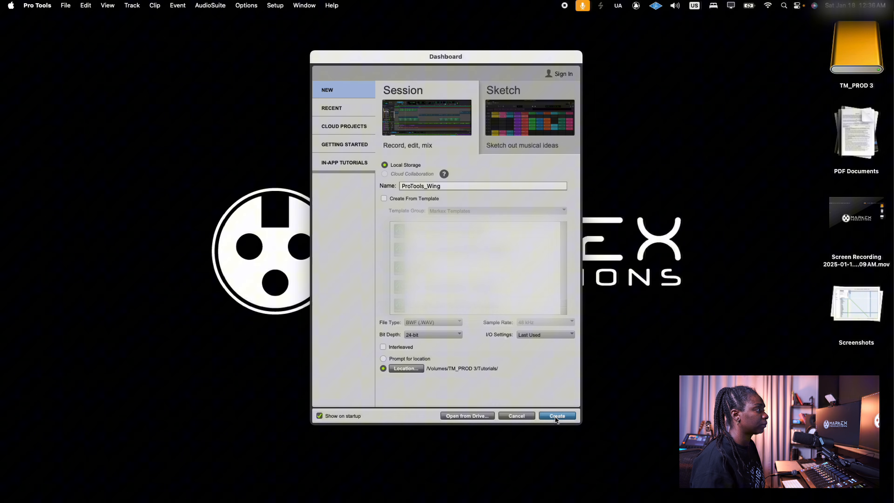
{"action": "left_click", "coordinate": [556, 416]}
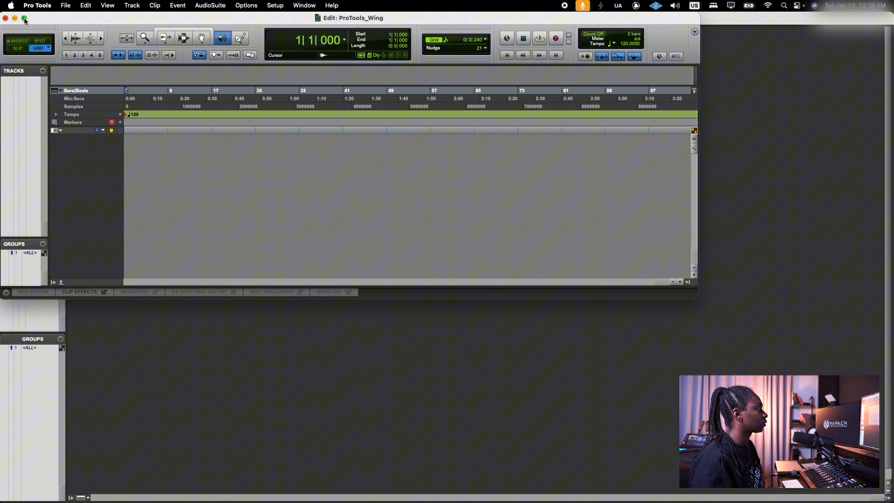
- Select WING as the playback engine and confirm the settings
{"action": "left_click", "coordinate": [25, 19]}
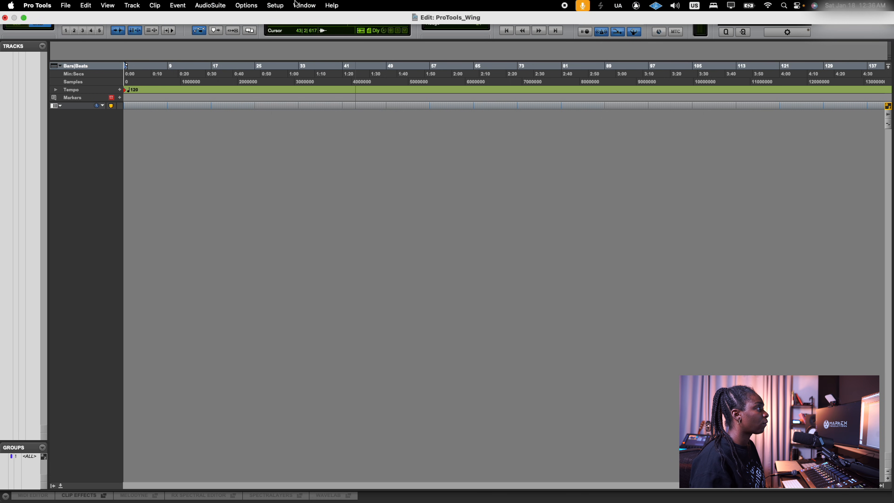
{"action": "left_click", "coordinate": [275, 5]}
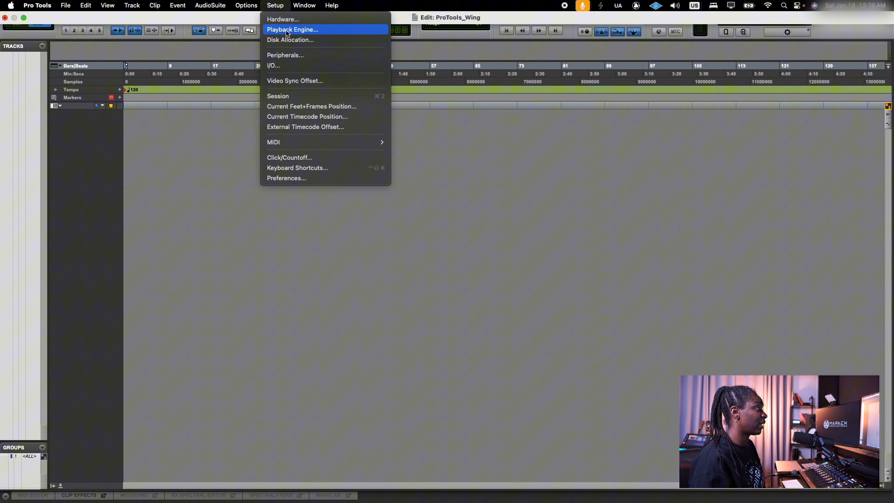
{"action": "left_click", "coordinate": [291, 29]}
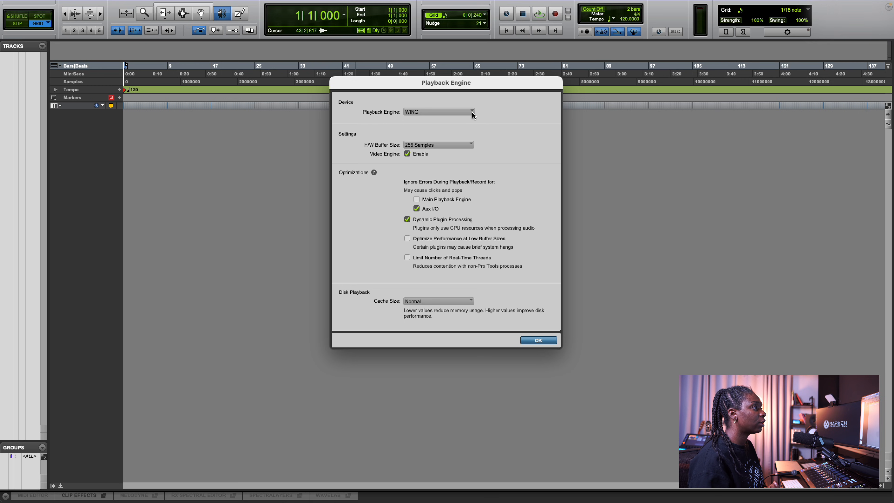
{"action": "left_click", "coordinate": [438, 111]}
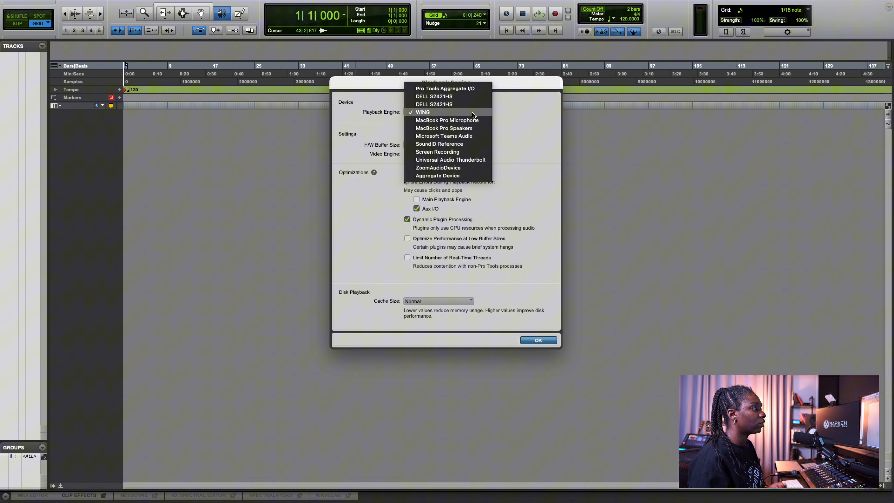
{"action": "left_click", "coordinate": [422, 112]}
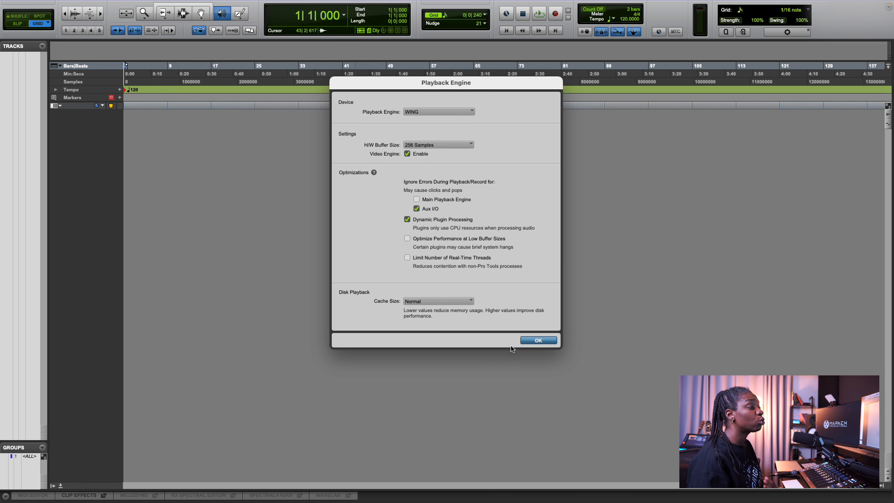
{"action": "mouse_move", "coordinate": [505, 338]}
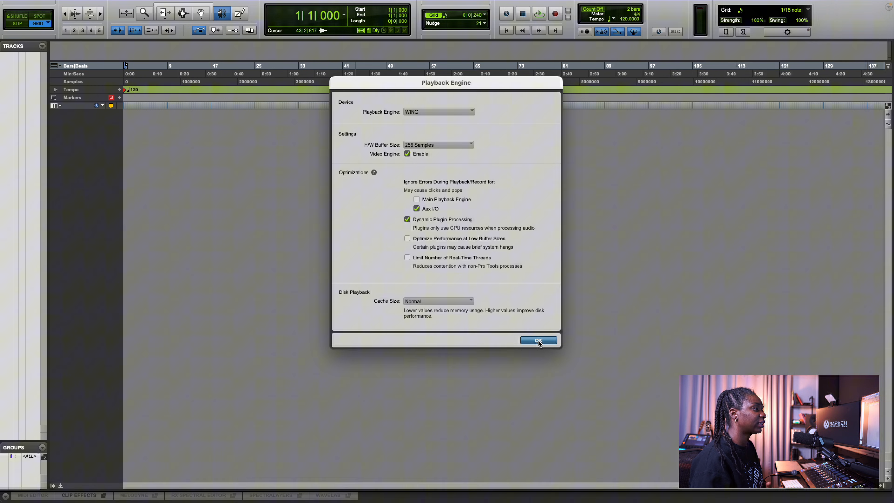
{"action": "left_click", "coordinate": [538, 340]}
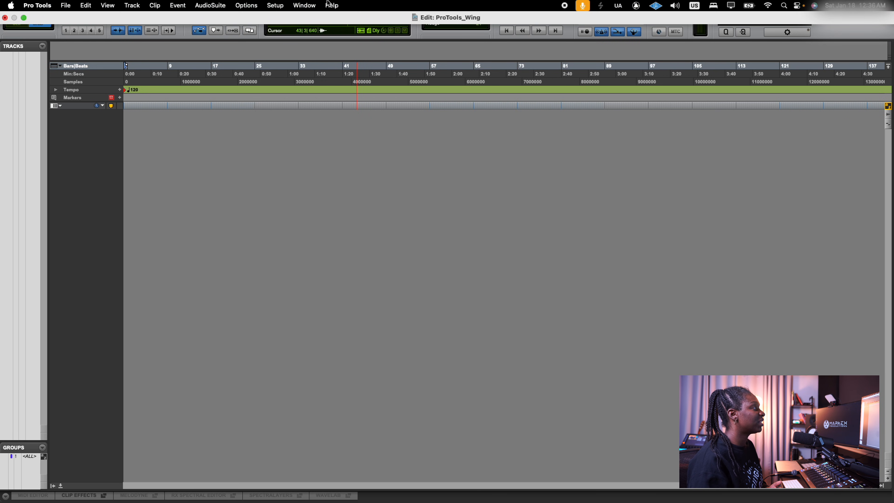
- Review the I/O setup's WING output paths, then show the stereo input paths
{"action": "left_click", "coordinate": [275, 6]}
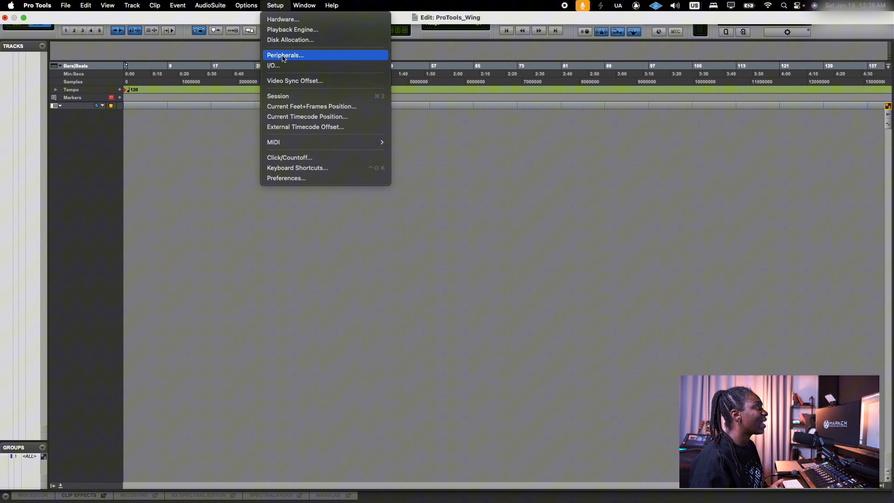
{"action": "left_click", "coordinate": [272, 65]}
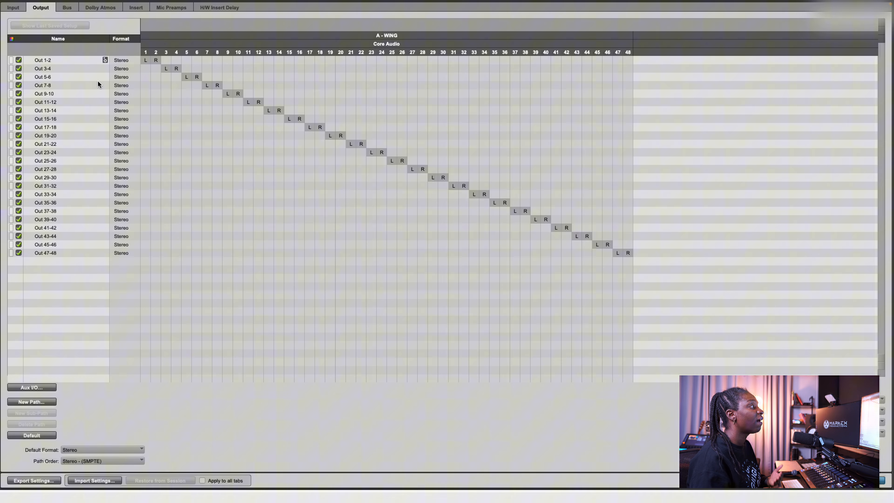
{"action": "mouse_move", "coordinate": [65, 257]}
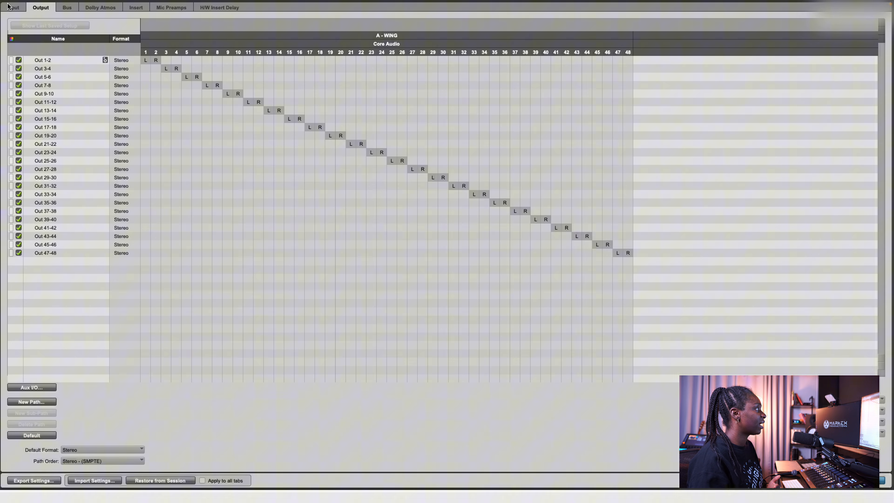
{"action": "left_click", "coordinate": [12, 7]}
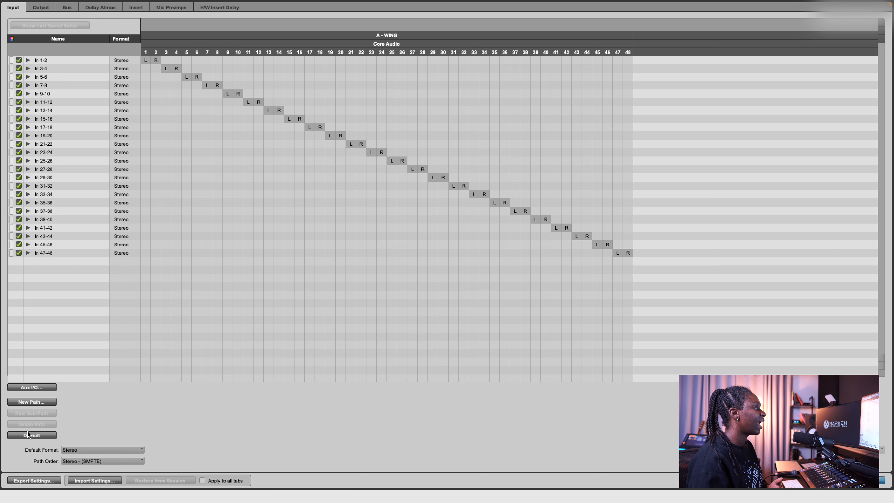
{"action": "mouse_move", "coordinate": [120, 417]}
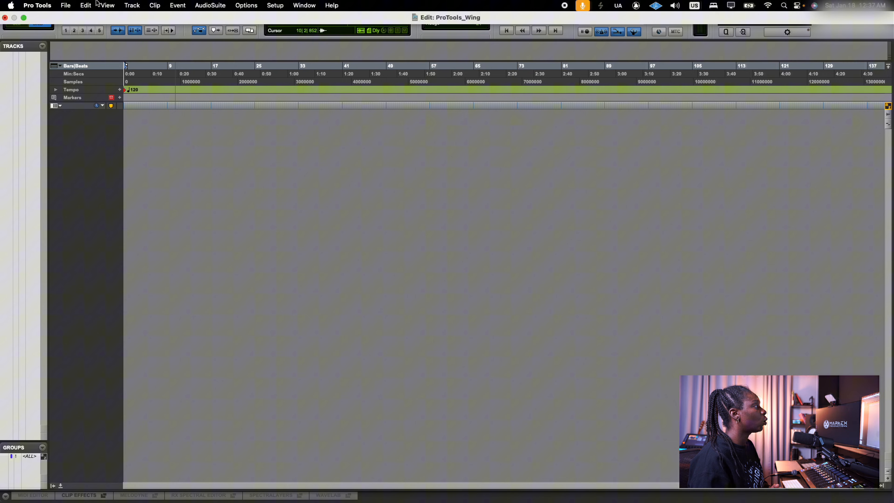
- Create a mono audio track named SM58 plus a master fader
{"action": "left_click", "coordinate": [131, 5]}
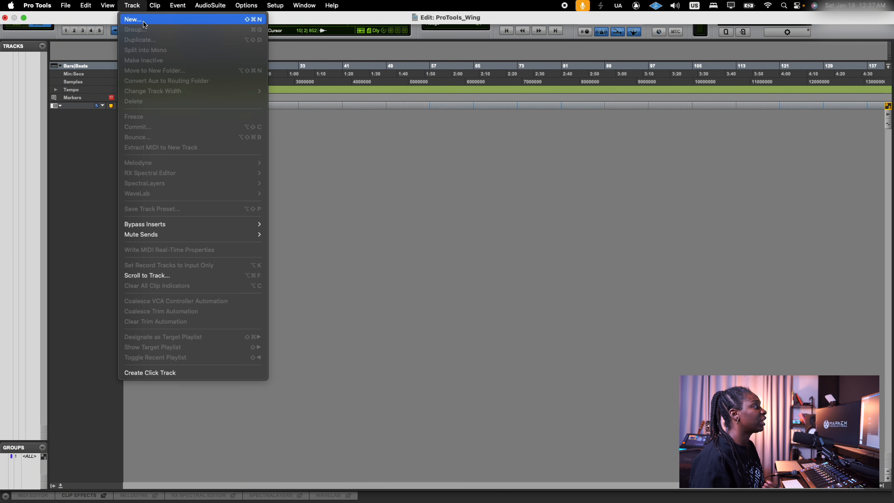
{"action": "left_click", "coordinate": [132, 19]}
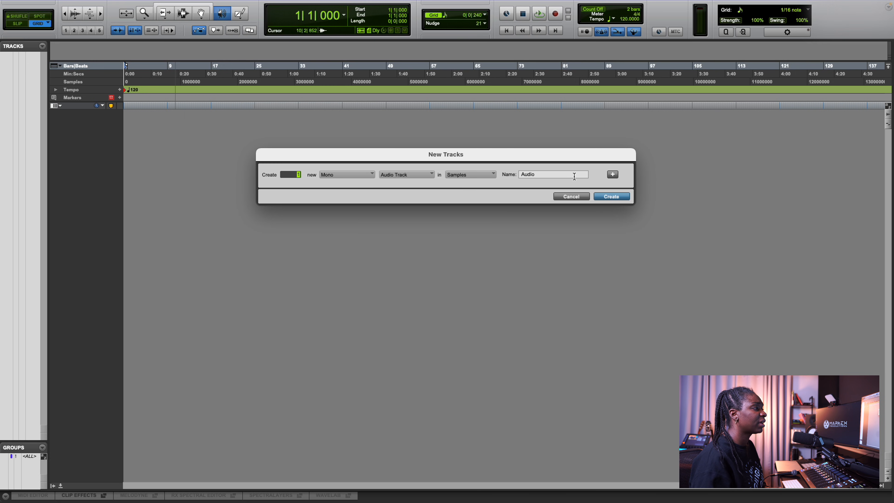
{"action": "type", "text": "SM58"}
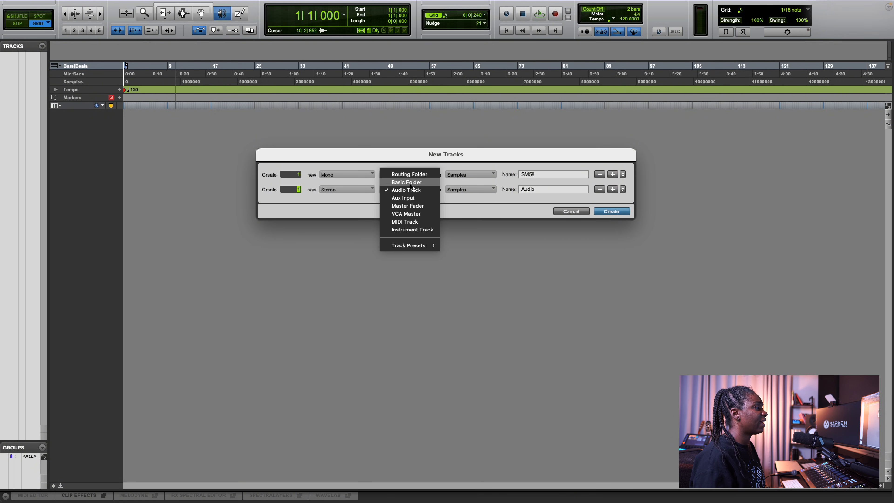
{"action": "left_click", "coordinate": [609, 211]}
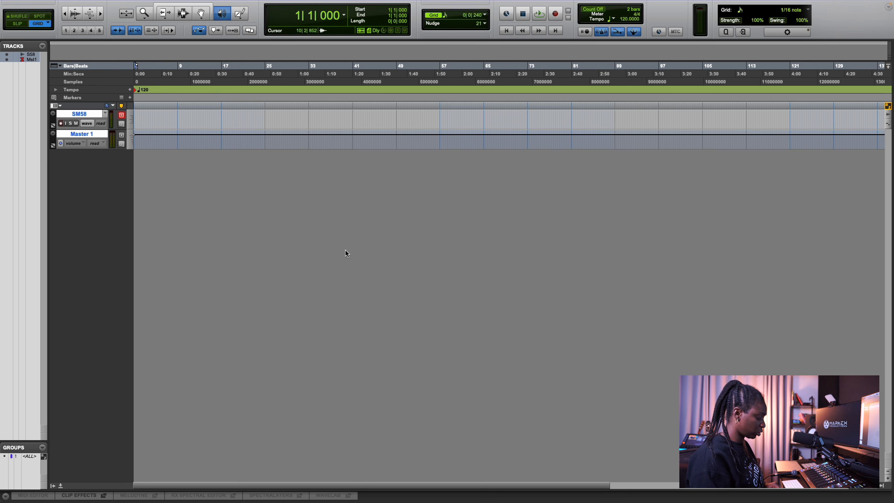
- Switch to the Mix window to set the SM58 track's input
{"action": "left_click", "coordinate": [307, 5]}
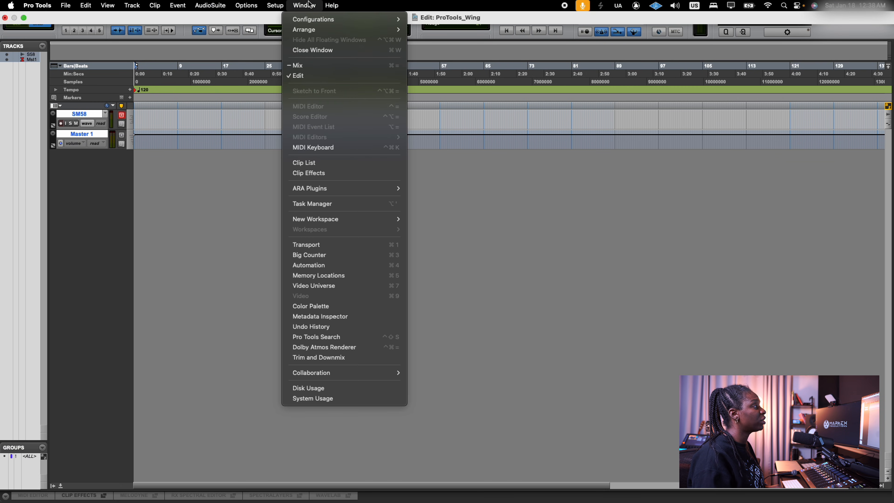
{"action": "mouse_move", "coordinate": [223, 226]}
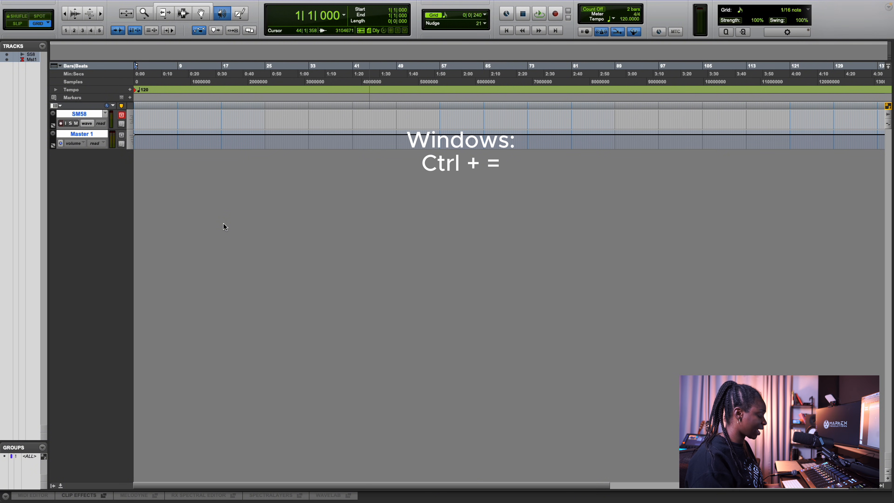
{"action": "key", "text": "ctrl+="}
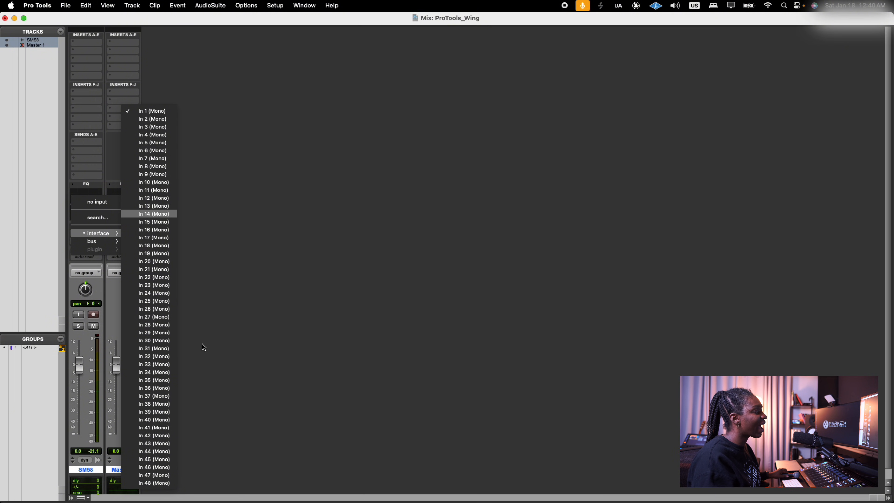
{"action": "mouse_move", "coordinate": [148, 332]}
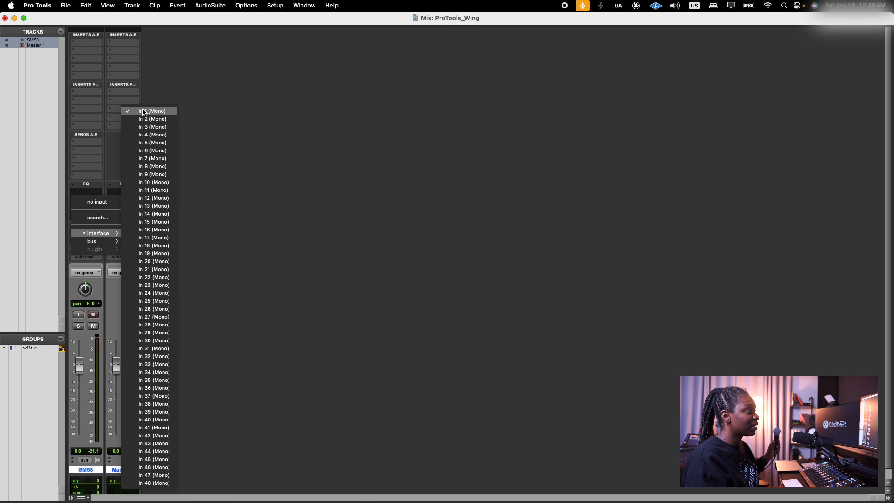
{"action": "mouse_move", "coordinate": [152, 119]}
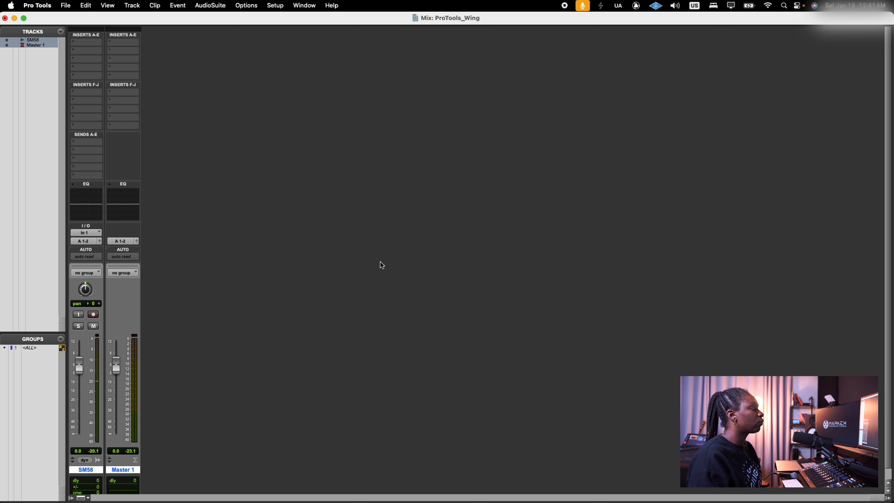
{"action": "mouse_move", "coordinate": [346, 127]}
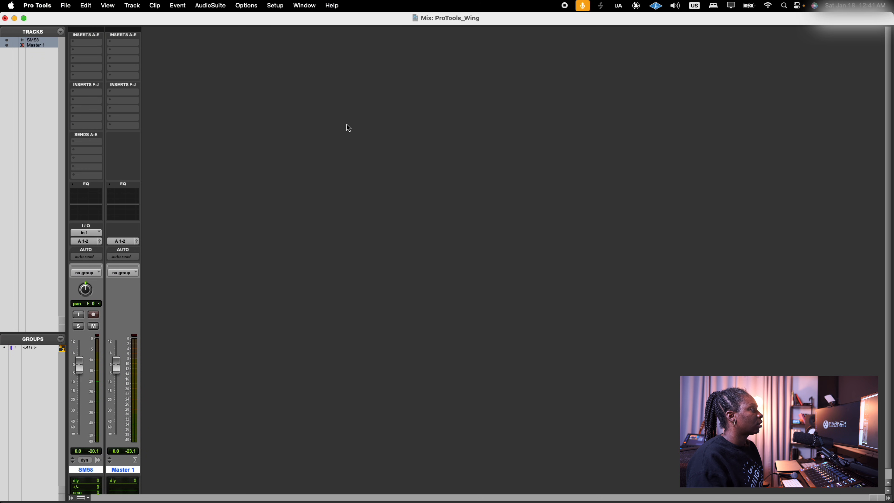
- In Peripherals, make controller #1 a HUI receiving from and sending to WING, Port 1
{"action": "left_click", "coordinate": [274, 5]}
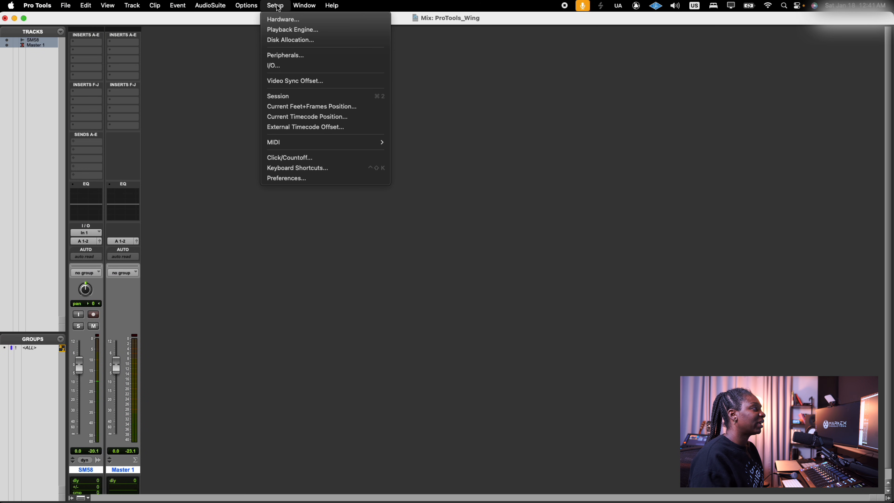
{"action": "left_click", "coordinate": [285, 55]}
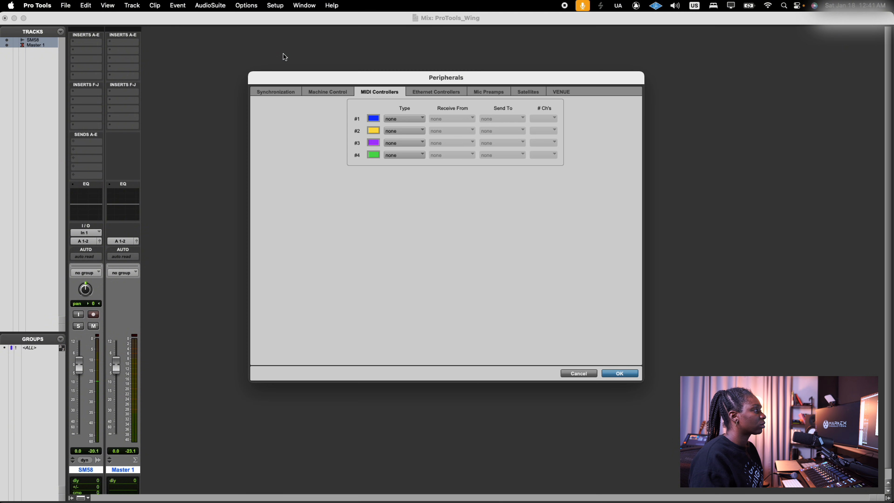
{"action": "mouse_move", "coordinate": [366, 102]}
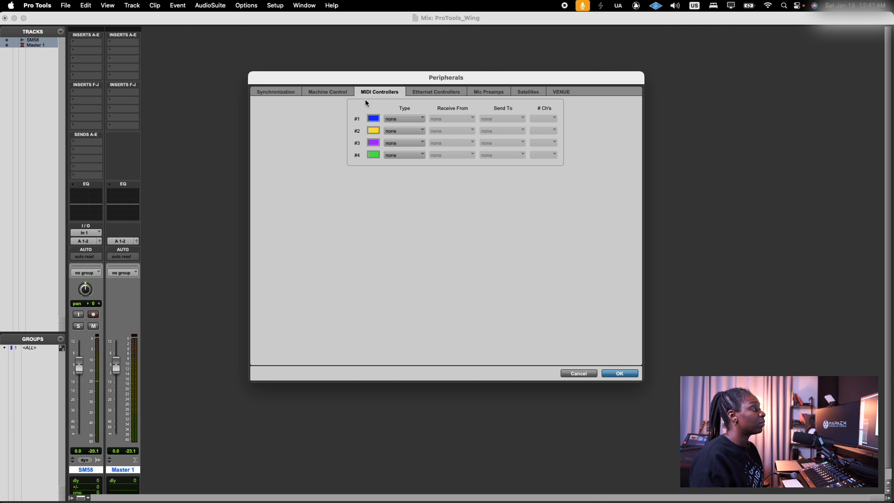
{"action": "mouse_move", "coordinate": [402, 117]}
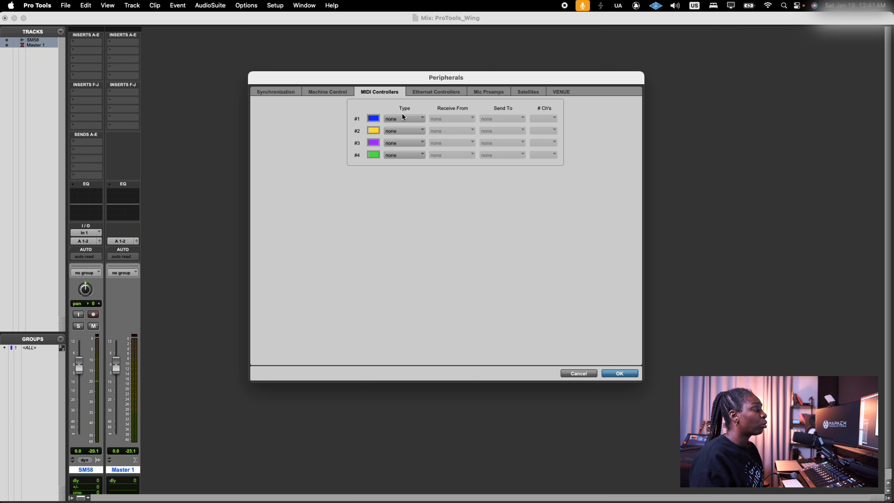
{"action": "left_click", "coordinate": [404, 119]}
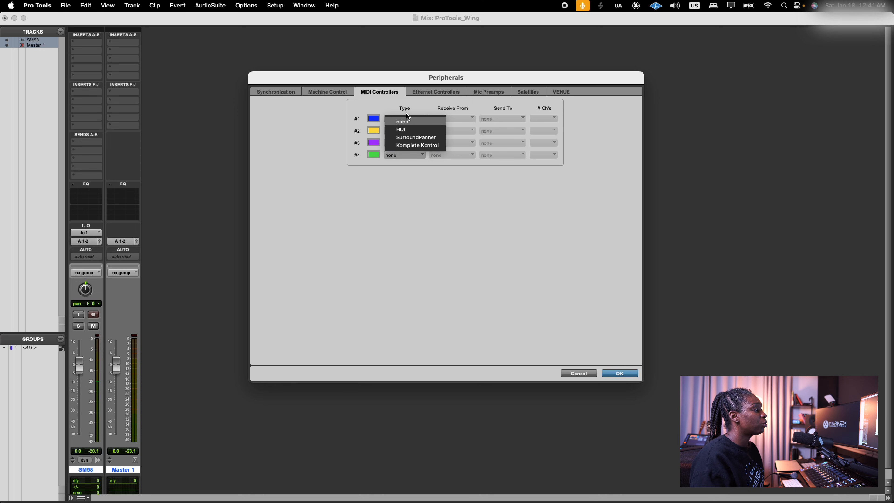
{"action": "mouse_move", "coordinate": [402, 129]}
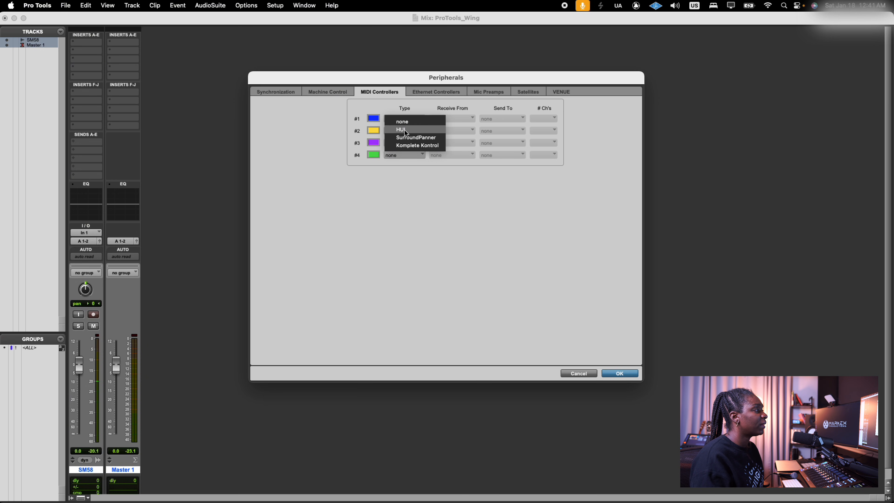
{"action": "left_click", "coordinate": [400, 130]}
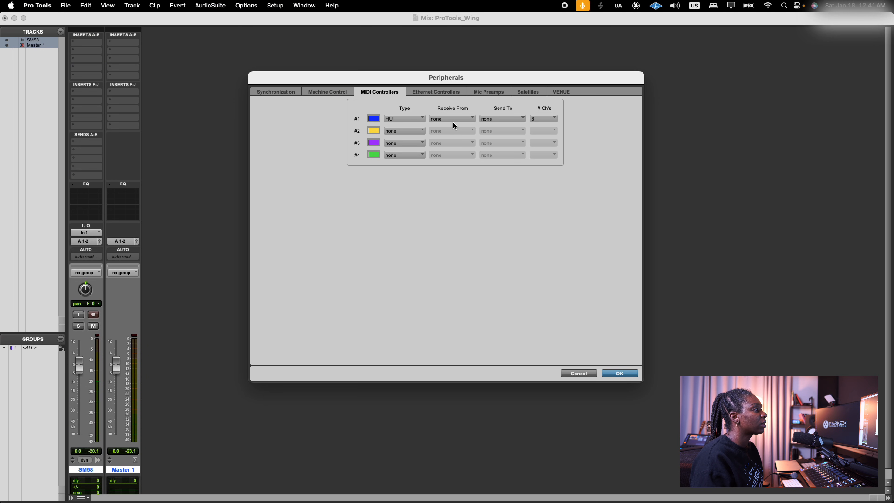
{"action": "left_click", "coordinate": [451, 118]}
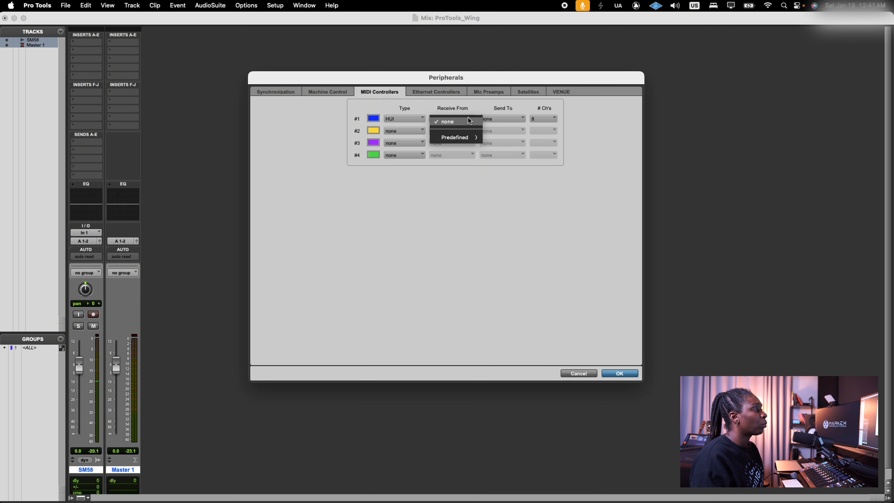
{"action": "mouse_move", "coordinate": [455, 137]}
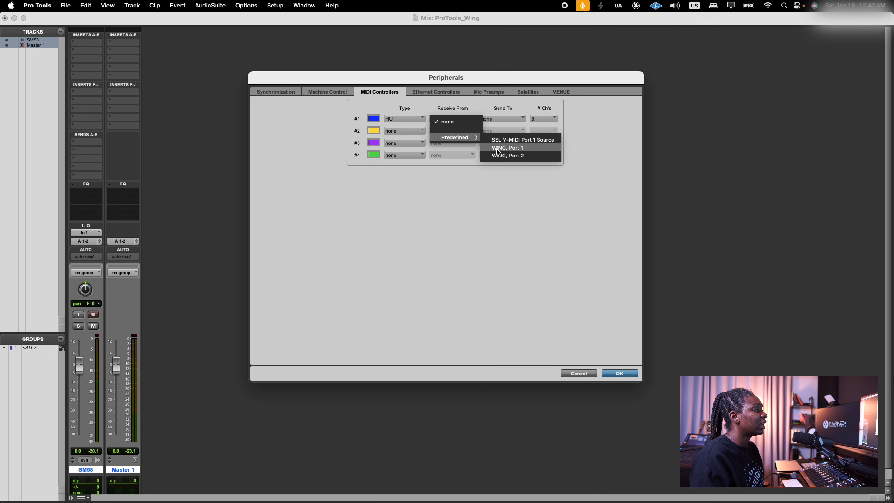
{"action": "left_click", "coordinate": [506, 147]}
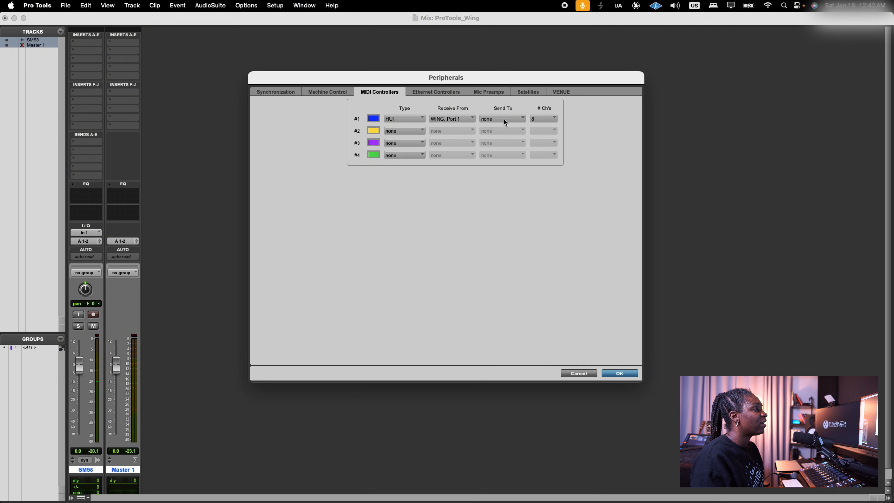
{"action": "left_click", "coordinate": [500, 118]}
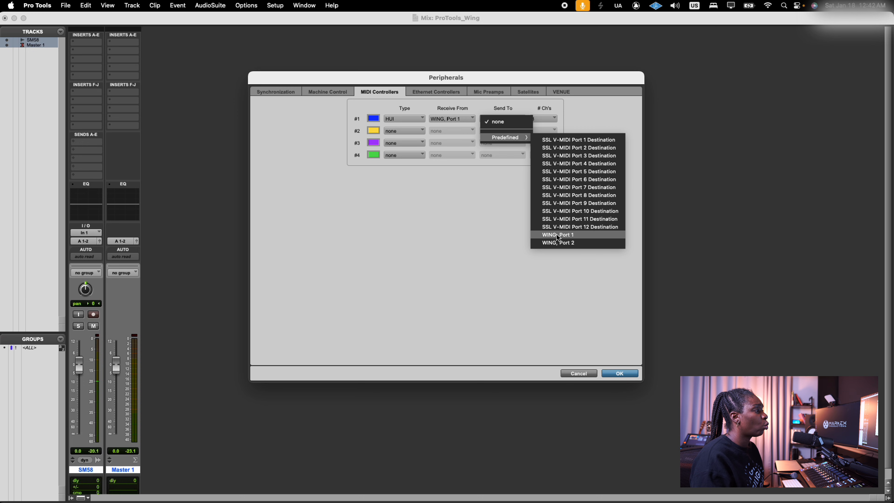
{"action": "left_click", "coordinate": [556, 235]}
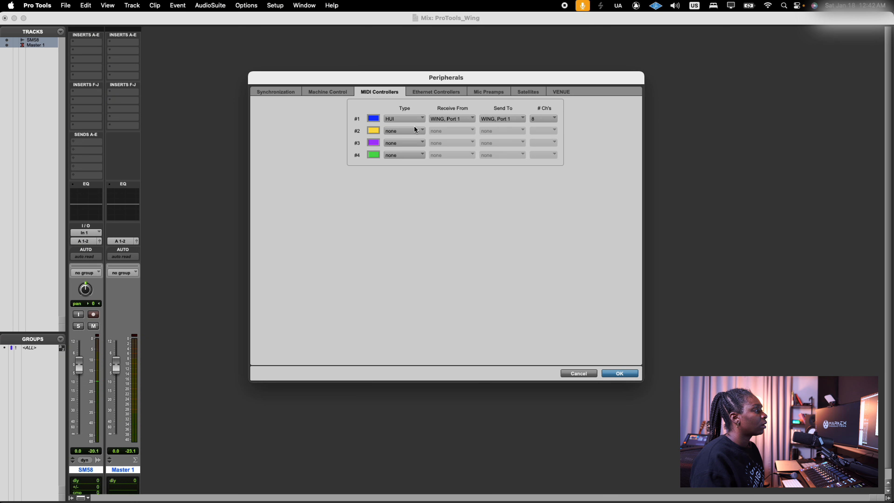
- Make controller #2 a HUI on WING, Port 2 and confirm the settings
{"action": "left_click", "coordinate": [403, 130]}
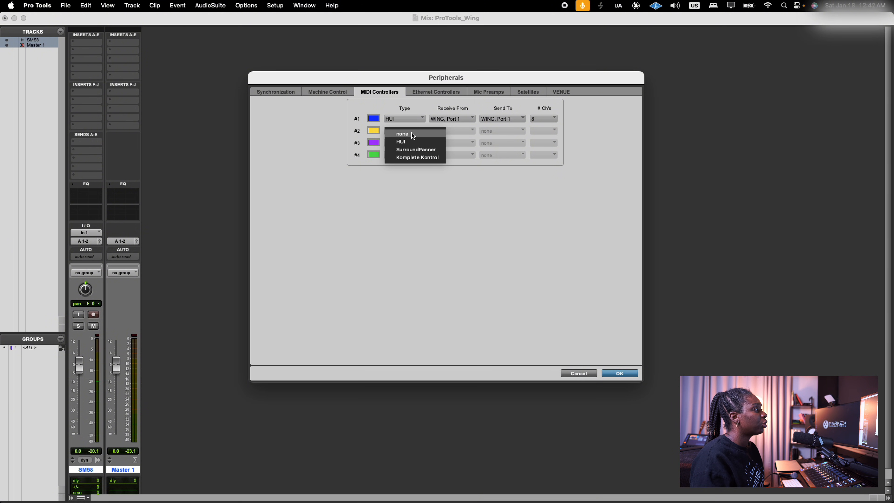
{"action": "left_click", "coordinate": [401, 141]}
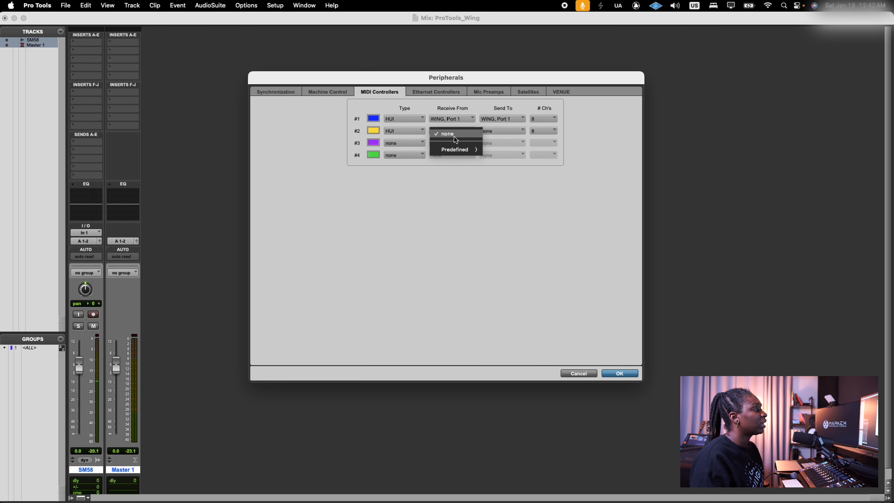
{"action": "left_click", "coordinate": [452, 130]}
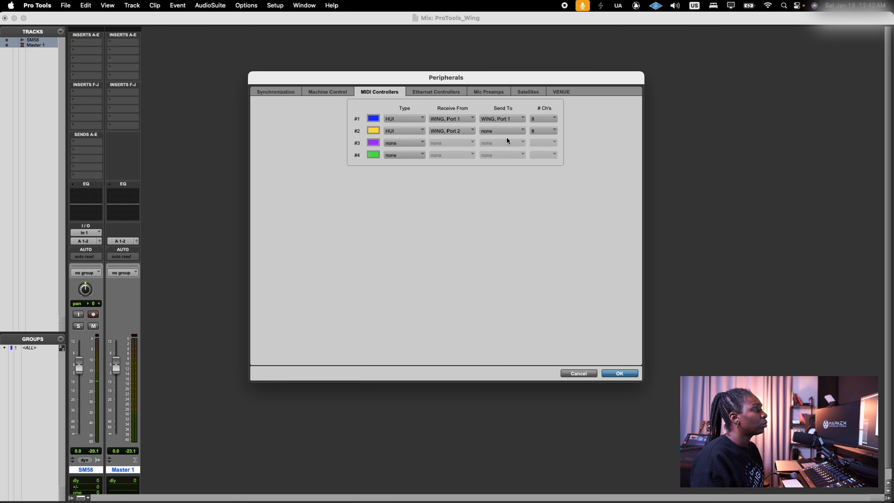
{"action": "left_click", "coordinate": [502, 130]}
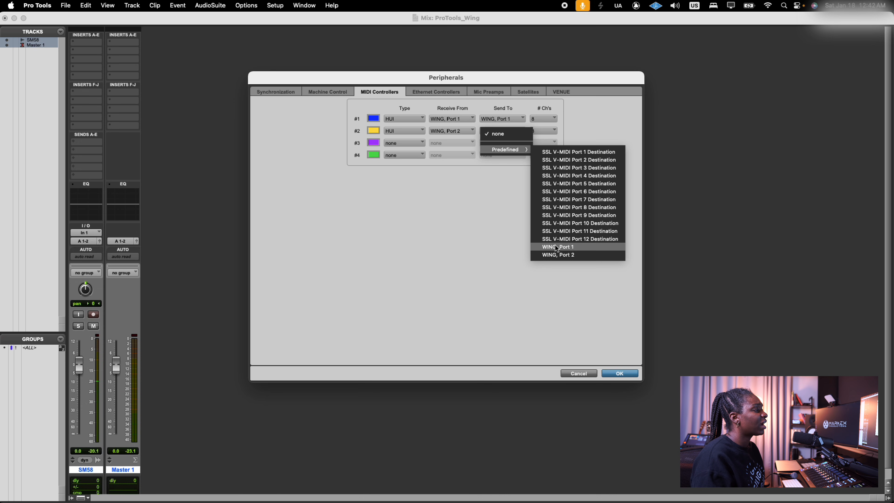
{"action": "left_click", "coordinate": [556, 254]}
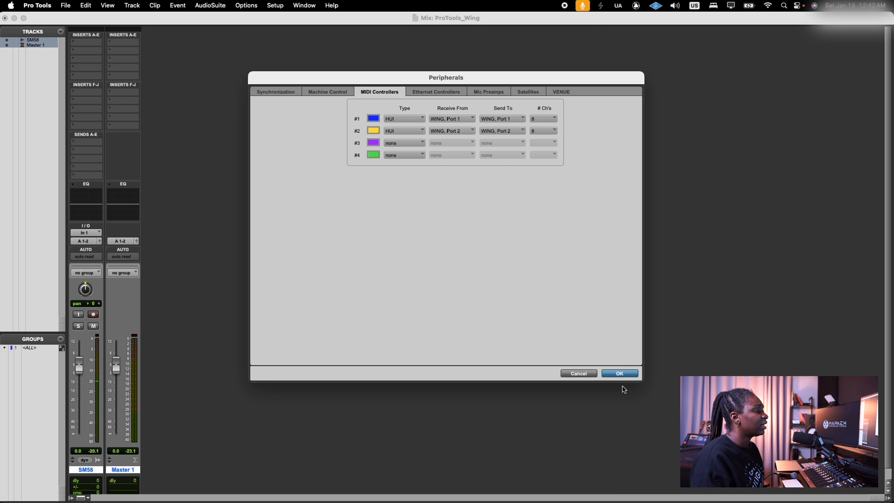
{"action": "left_click", "coordinate": [619, 373]}
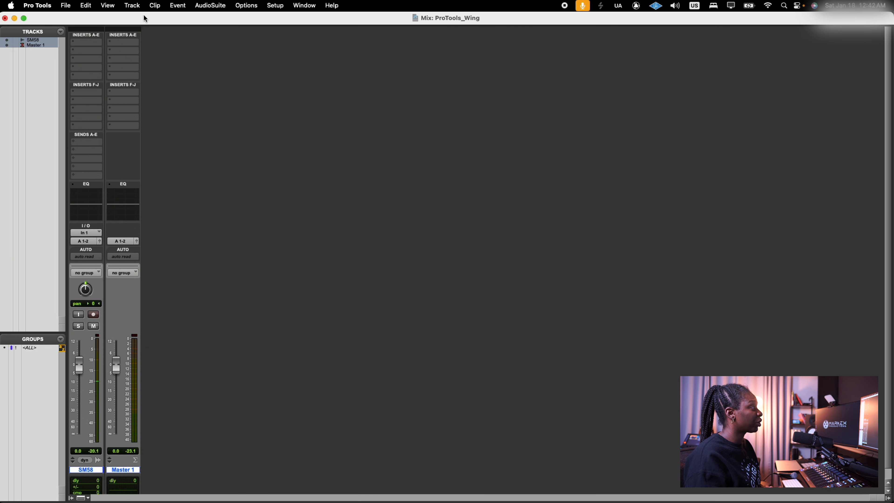
- Create seven new mono audio tracks, Audio 1 through Audio 7, via Track > New
{"action": "left_click", "coordinate": [131, 5]}
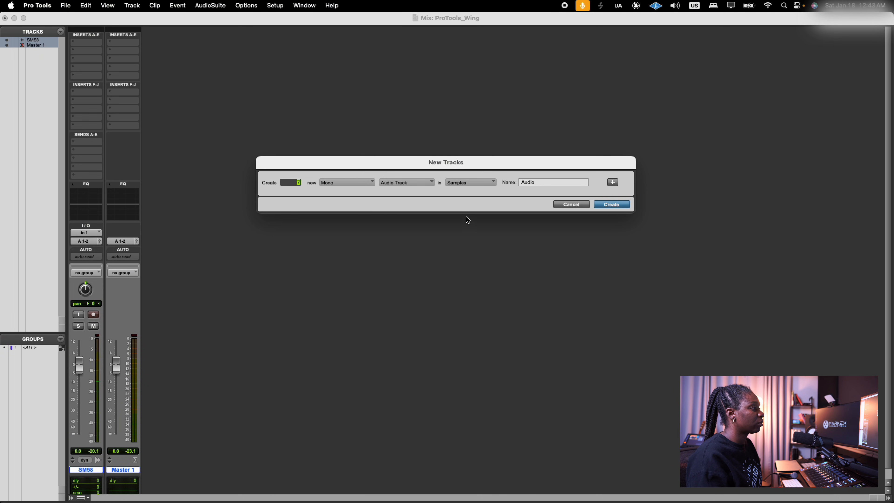
{"action": "left_click", "coordinate": [610, 204]}
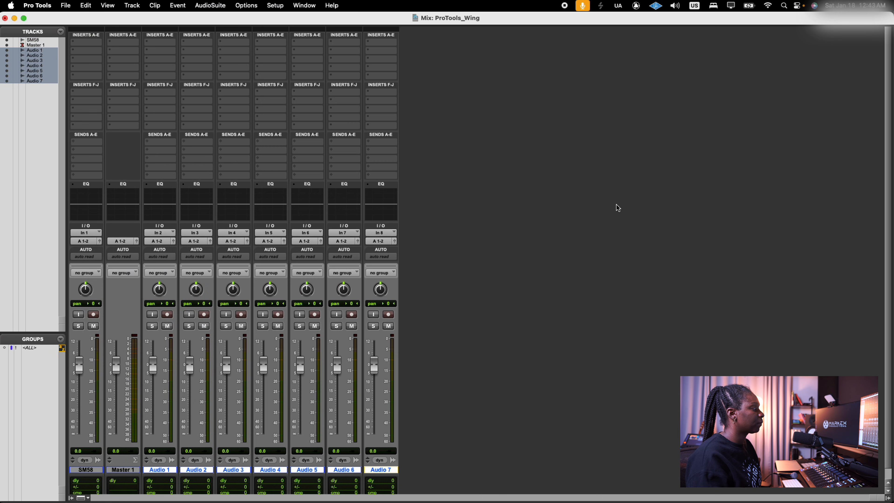